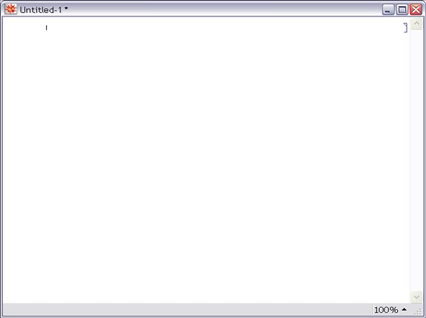
Step: Evaluate Expand[(x+1)^5] to get 1 + 5x + 10x² + 10x³ + 5x⁴ + x⁵
text(Expand[(x + 1)
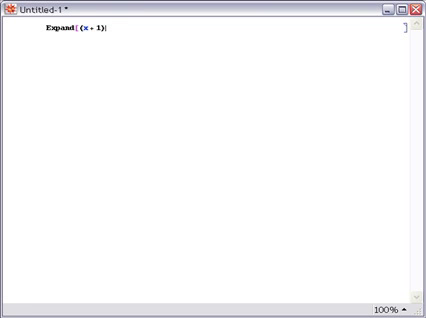
text(30)
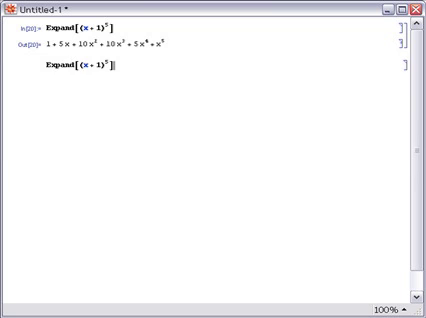
Step: Evaluate the second fifth-power expansion using α as the variable, then begin a Plot of Sin[x]
text(0)
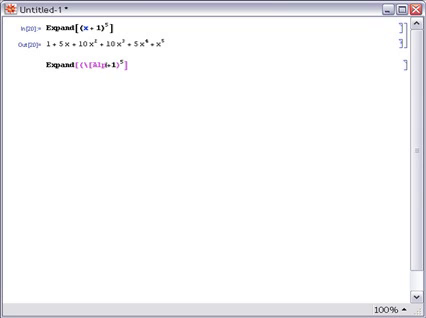
text(α)
text(Plot[Sin[x], )
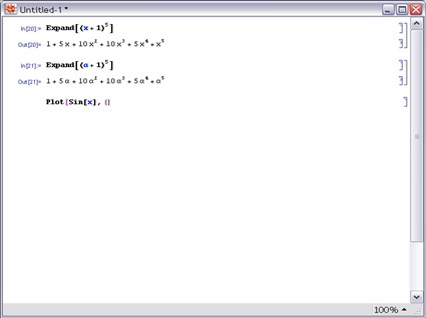
text({x, 0, 2 Pi})
text(Slider[Dynamic[)
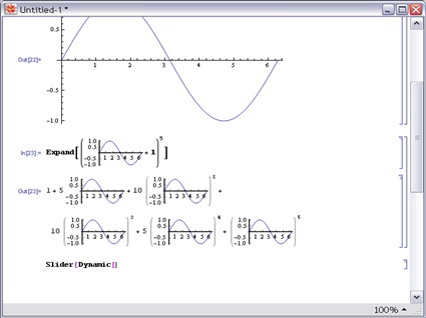
Step: Enter Slider[Dynamic[a]] to get a live slider bound to a
text(a)
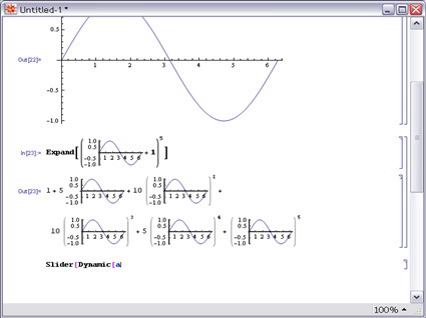
text(]])
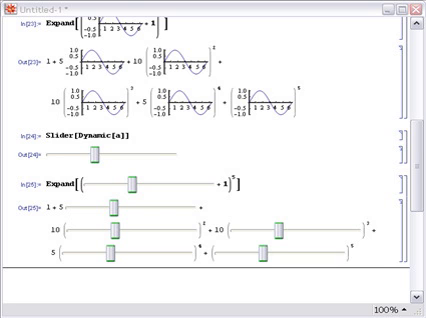
mouse_move(412, 196)
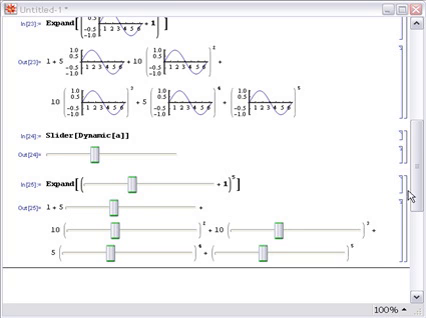
Step: Evaluate the Dynamic Graphics bouncing-ball code and drop a first ball into the box
scroll(down, 3)
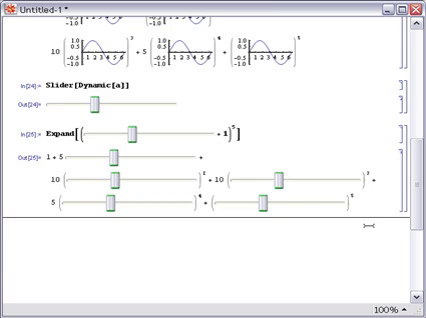
scroll(down, 3)
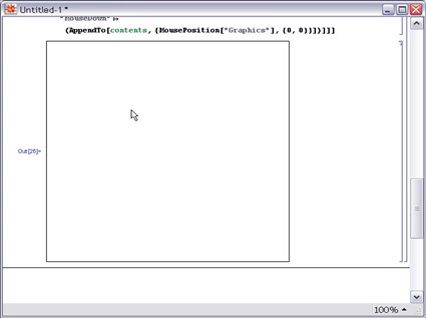
click(138, 110)
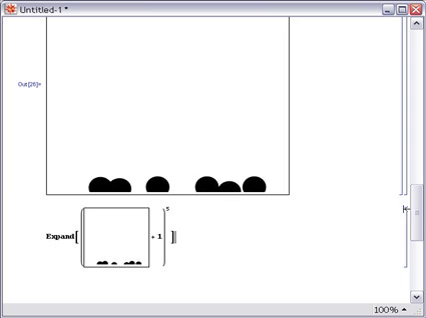
Step: Place the filled ball graphic into Expand[(…+1)^5] as the variable
scroll(down, 3)
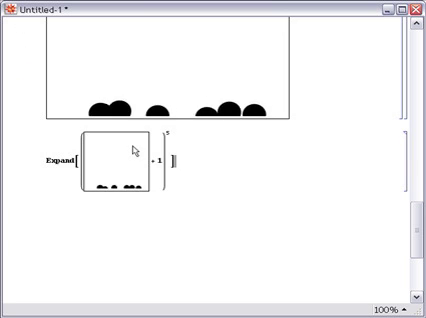